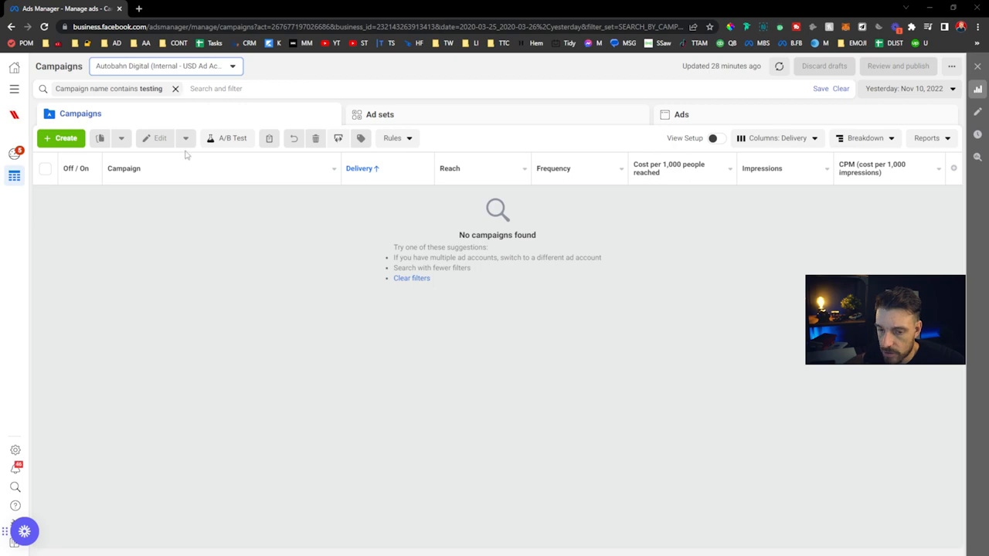
# Start a new campaign from the green Create button
pyautogui.click(61, 137)
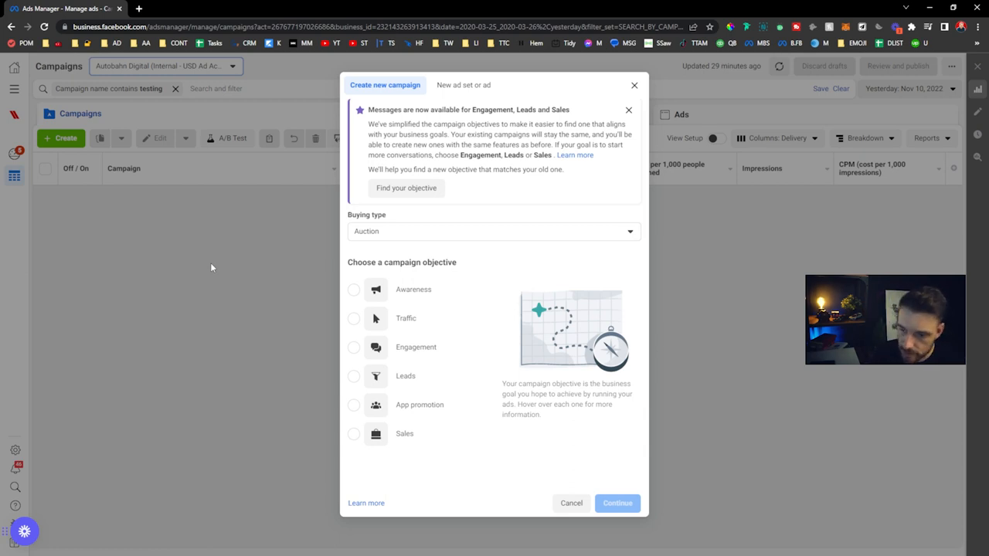
pyautogui.moveTo(290, 282)
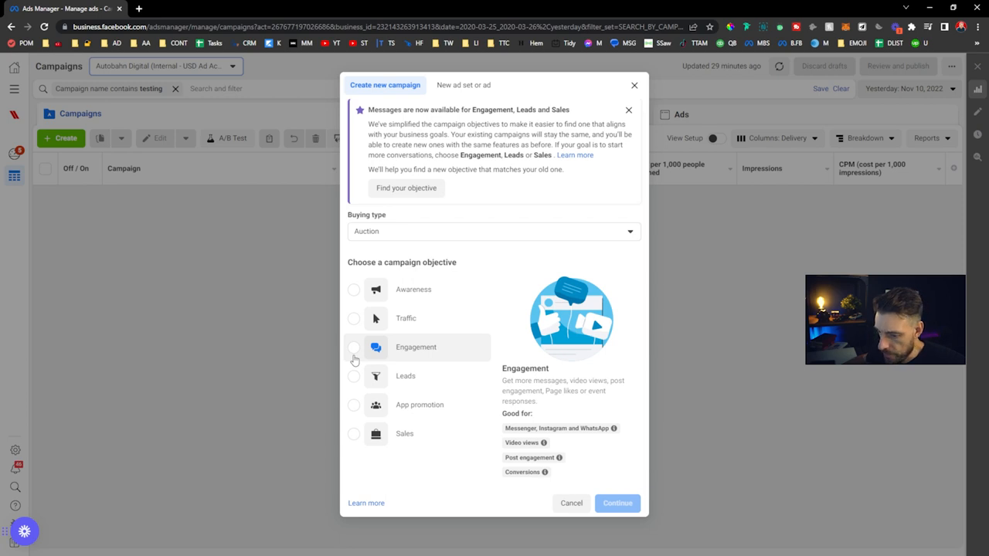
# Choose the Engagement objective and continue to create the draft campaign
pyautogui.click(353, 347)
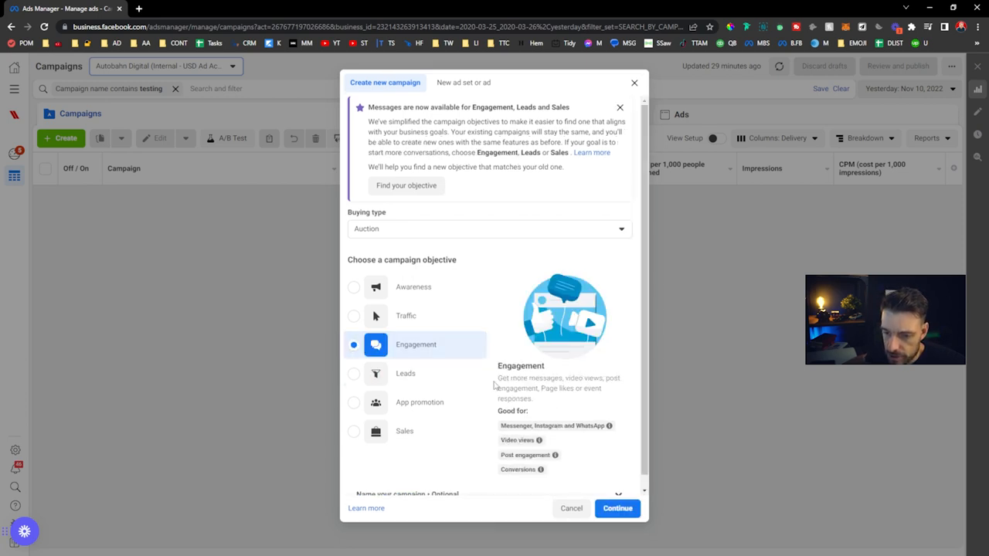
pyautogui.moveTo(389, 234)
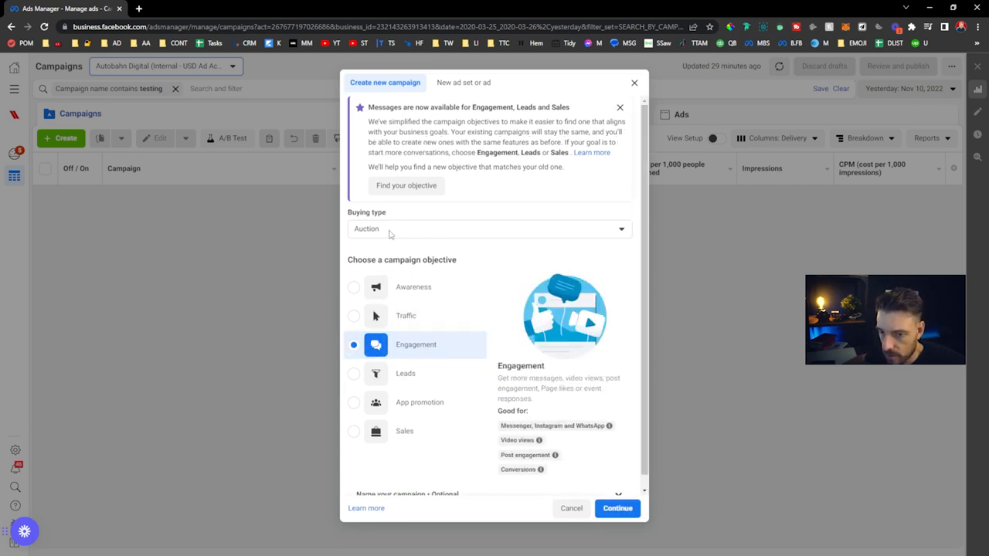
pyautogui.moveTo(608, 480)
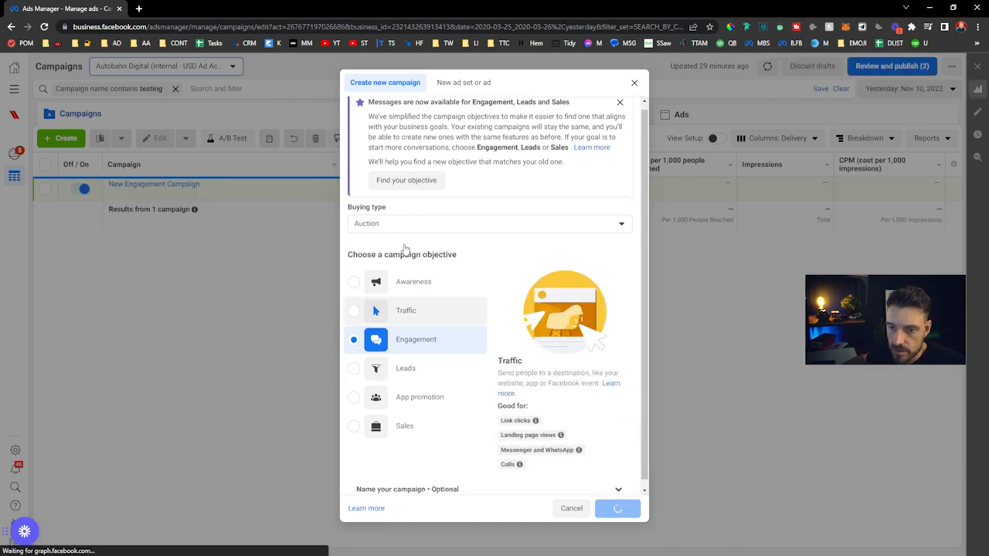
pyautogui.click(617, 509)
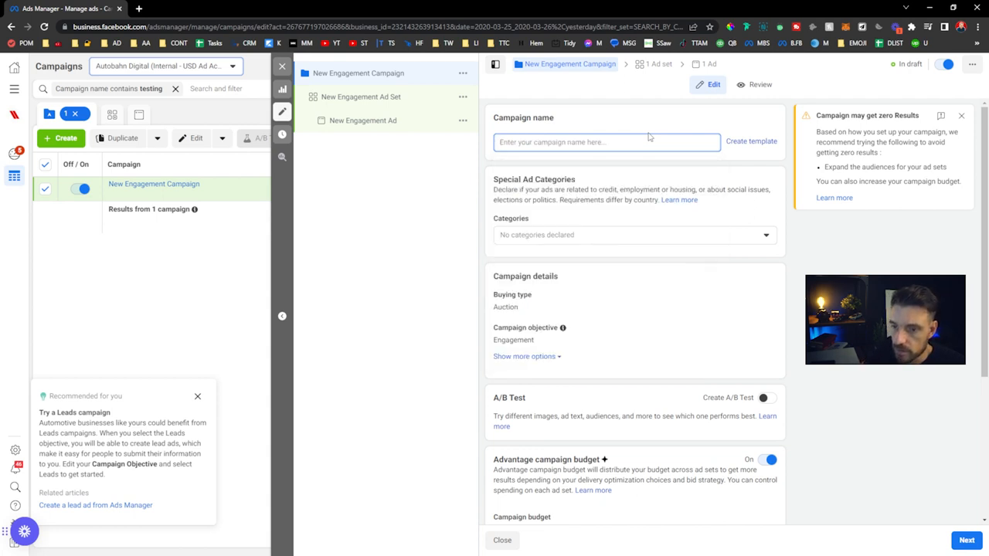
# Name the campaign 'Cheap Likes' and set its daily budget to 10.00
pyautogui.write('Cheap Likes')
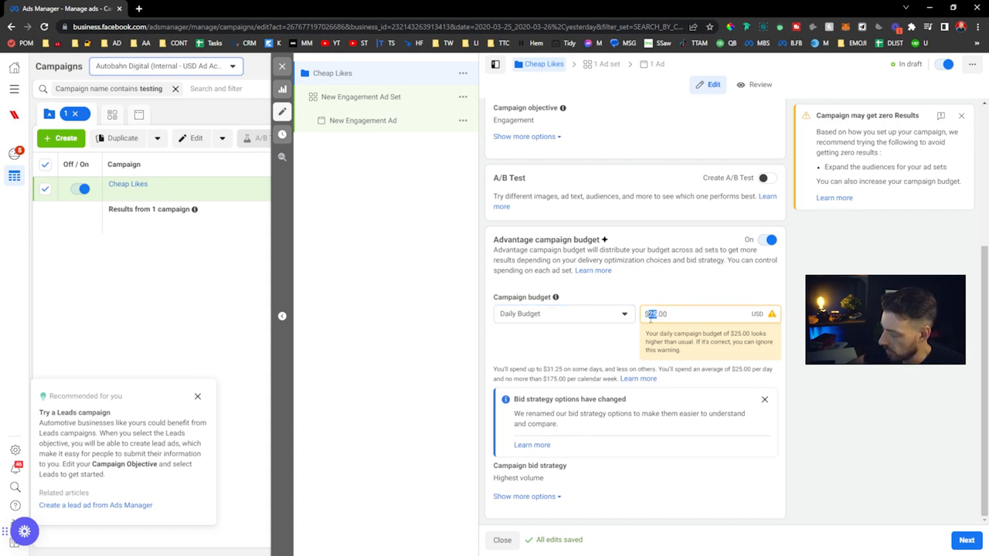
pyautogui.write('10.00')
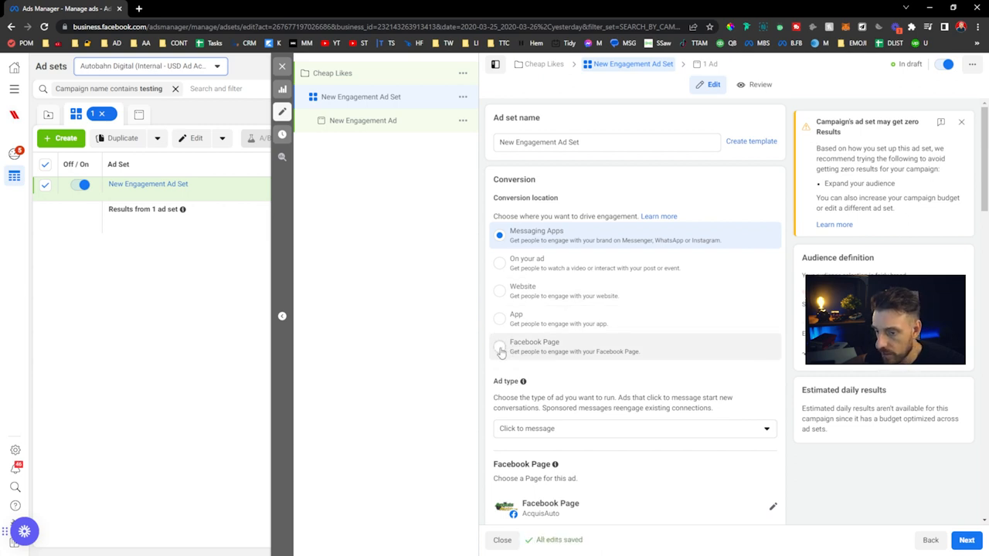
# Set the conversion location to Facebook Page and pick the Page to promote
pyautogui.click(500, 346)
pyautogui.write('marc')
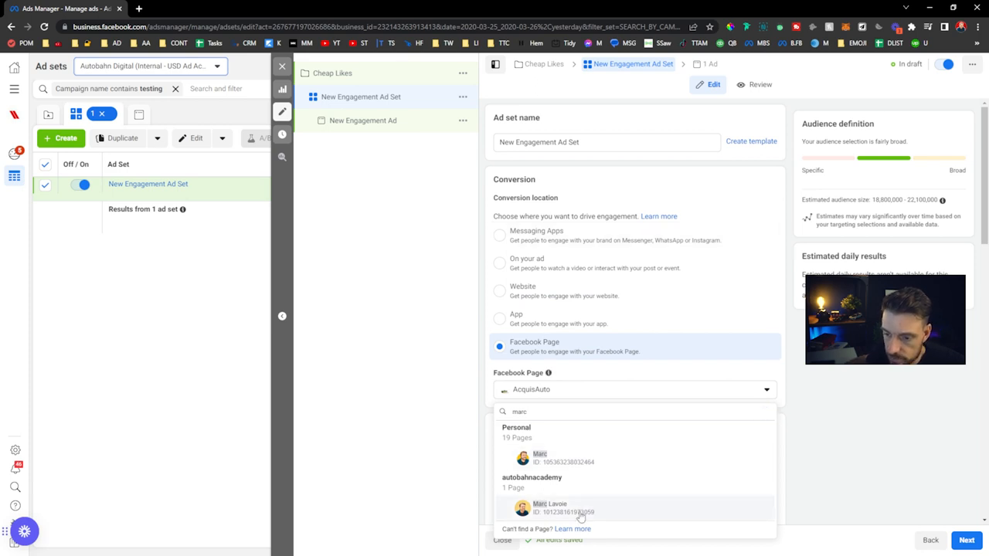
pyautogui.click(549, 507)
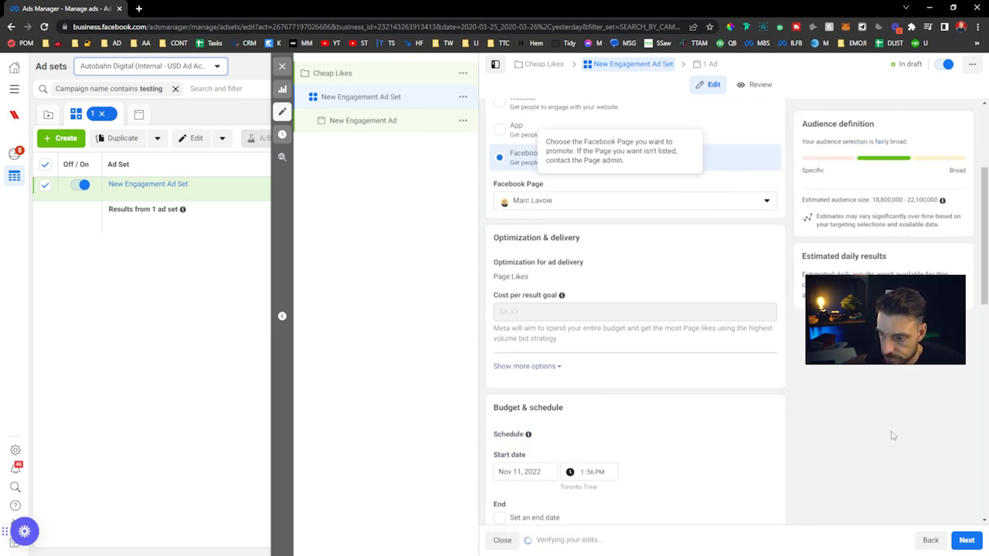
pyautogui.scroll(-3)
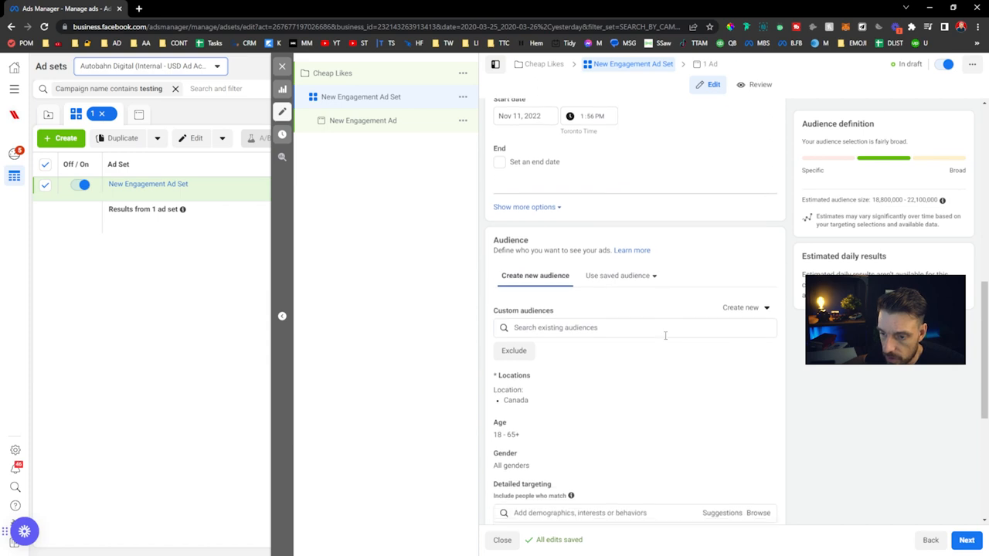
pyautogui.scroll(-3)
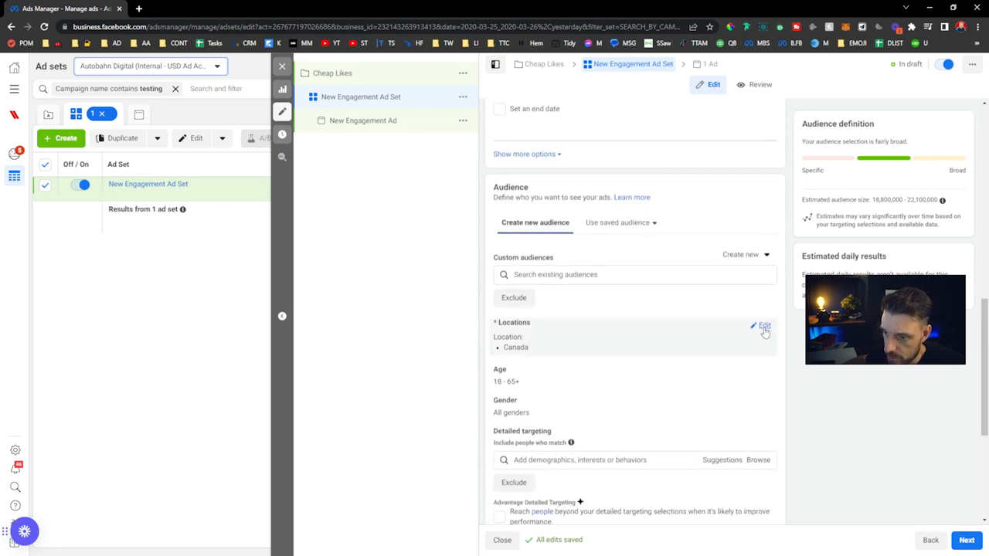
# Edit the audience locations to Worldwide and switch the next entry to Exclude
pyautogui.click(763, 326)
pyautogui.write('worldw')
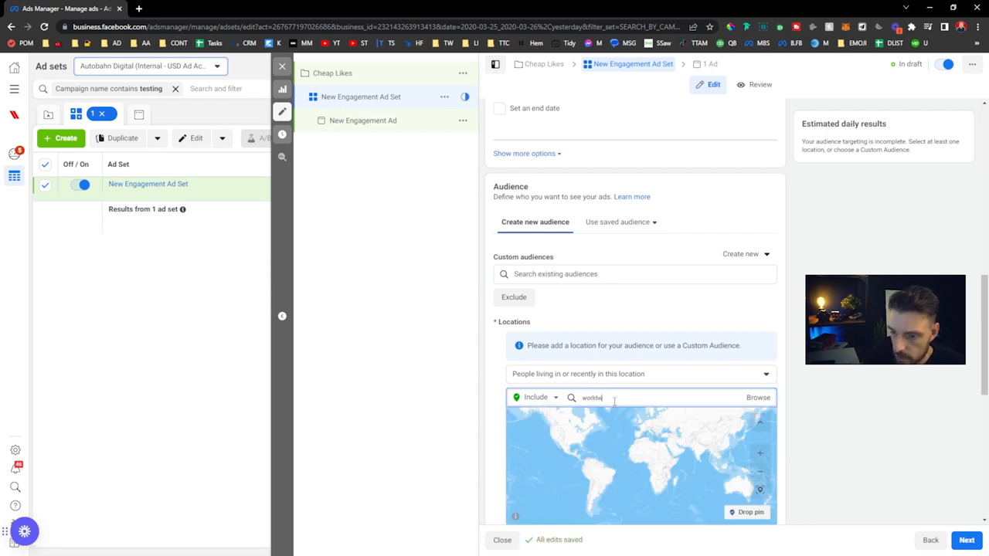
pyautogui.scroll(-3)
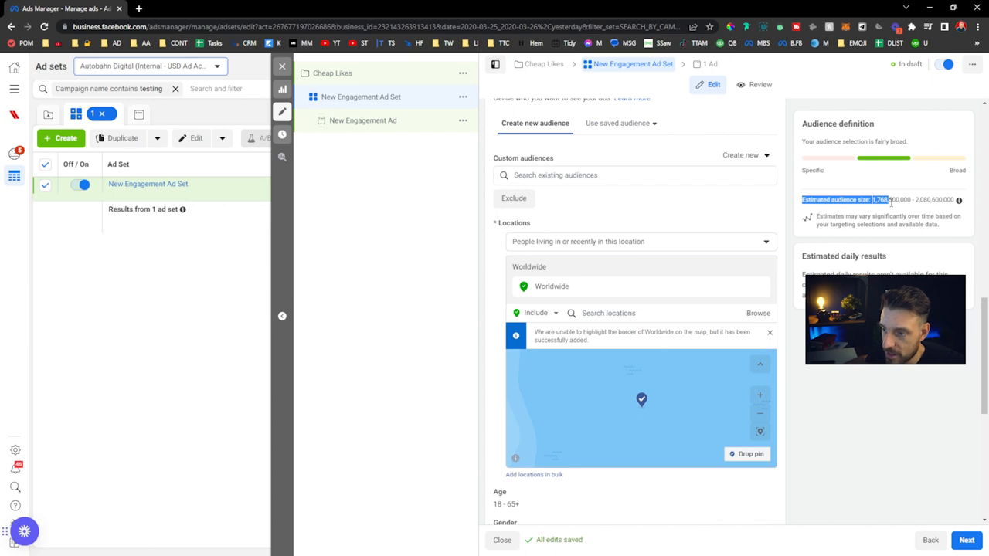
pyautogui.click(536, 313)
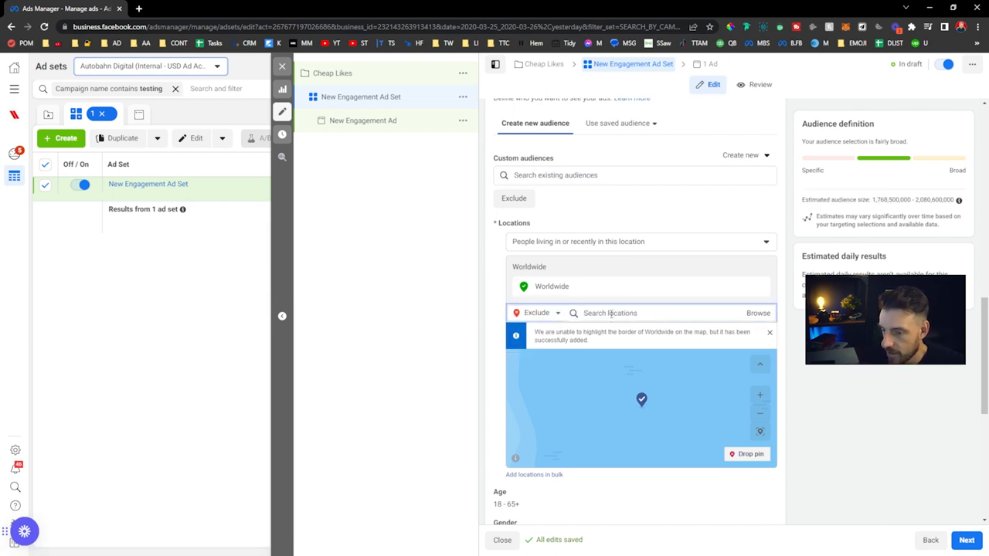
# Exclude the United States, Canada and Europe from the audience locations
pyautogui.write('united')
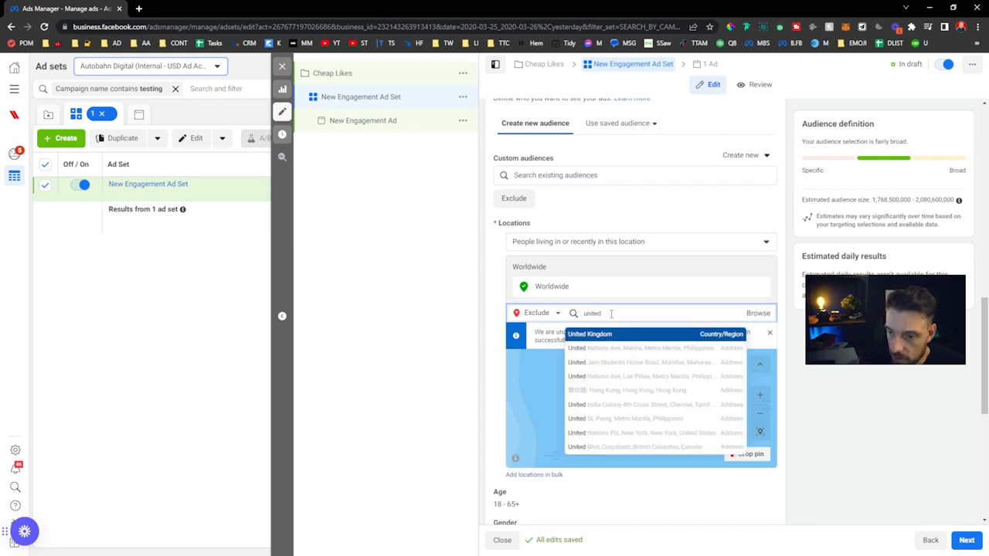
pyautogui.write('states')
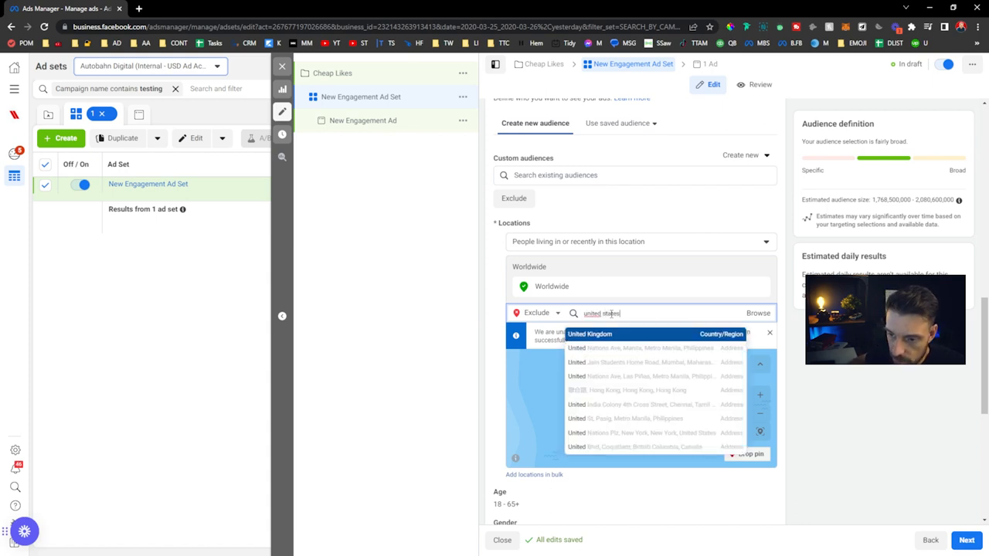
pyautogui.click(625, 433)
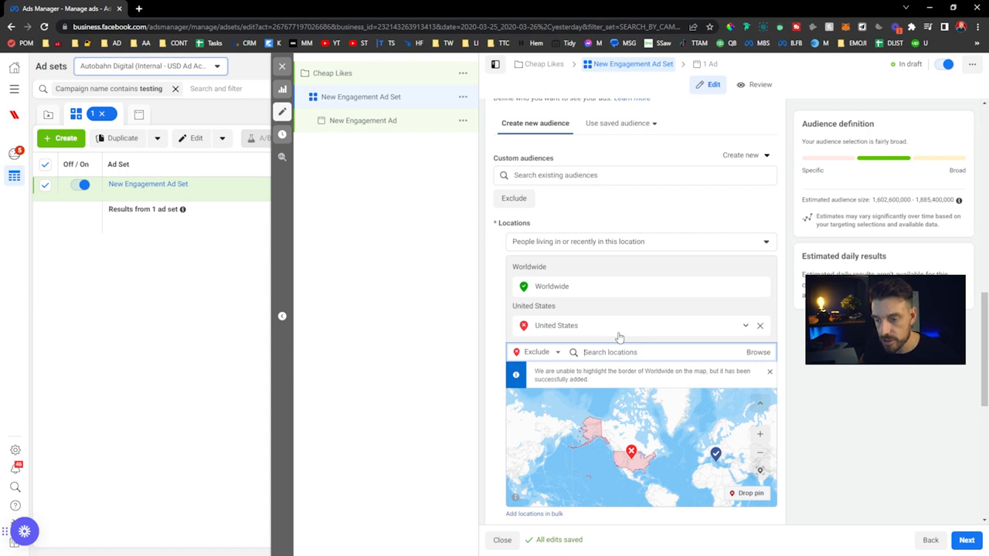
pyautogui.moveTo(641, 316)
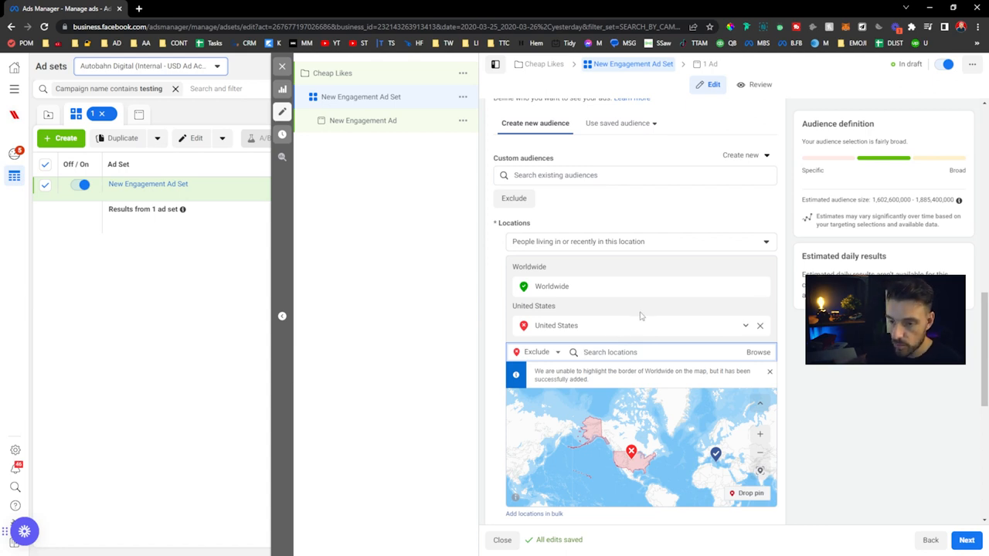
pyautogui.write('can')
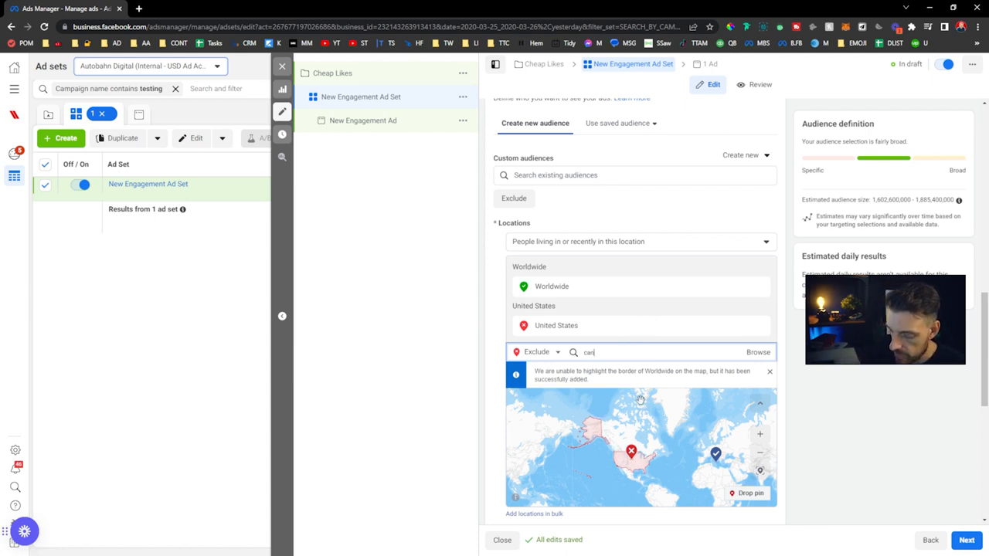
pyautogui.write('d')
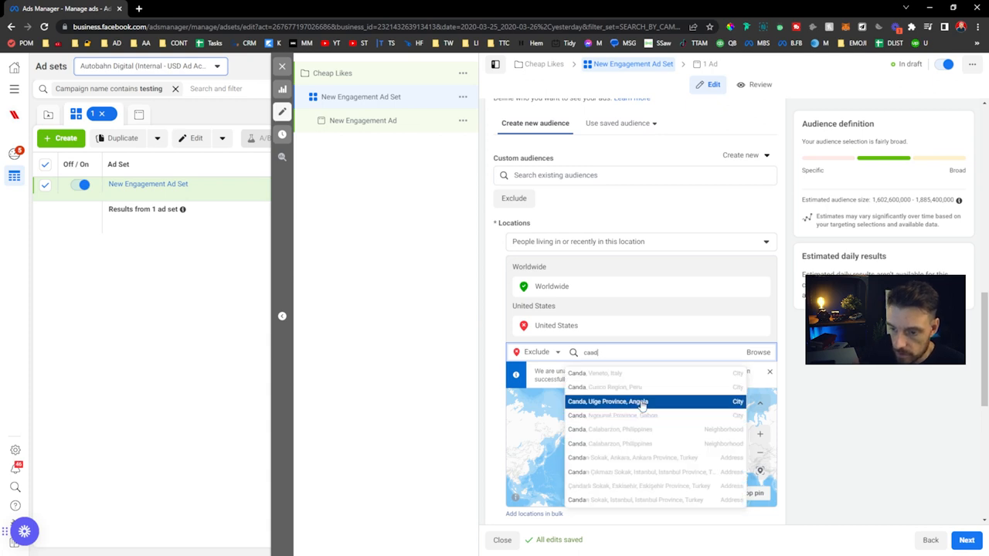
pyautogui.write('canada')
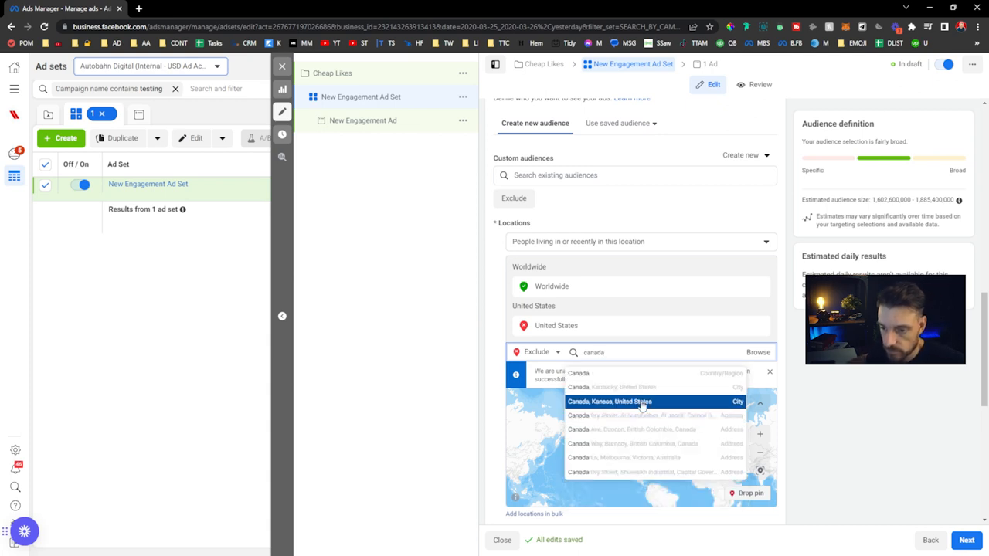
pyautogui.click(578, 373)
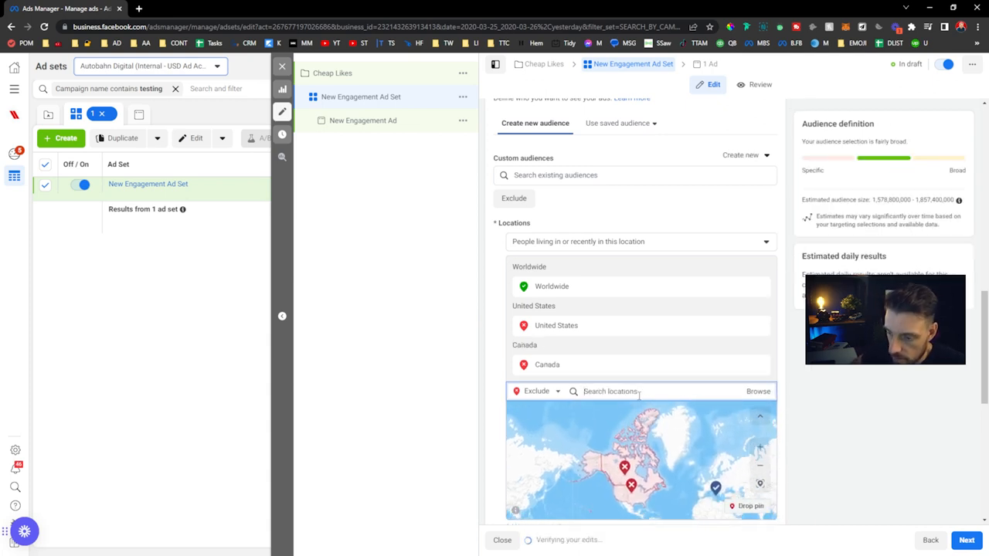
pyautogui.write('eu')
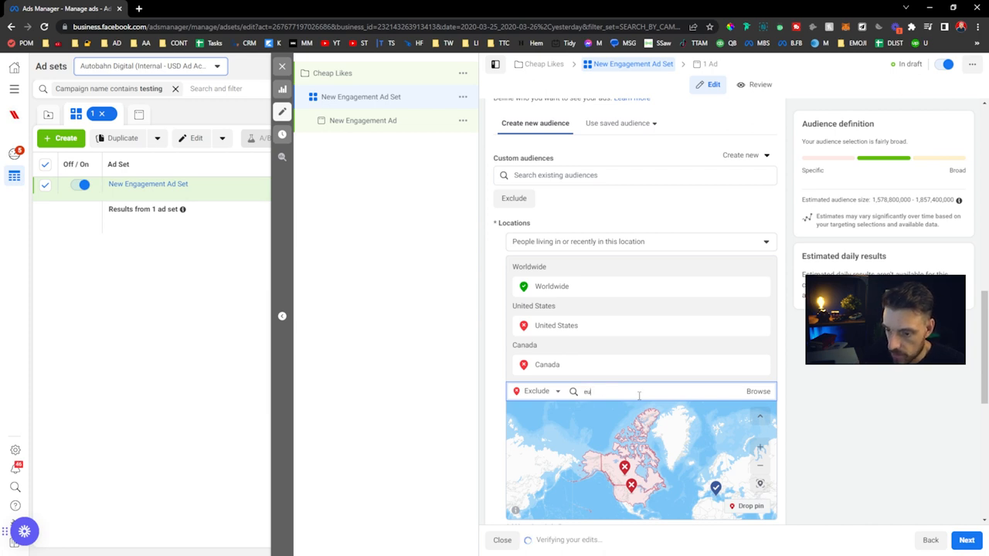
pyautogui.write('europe')
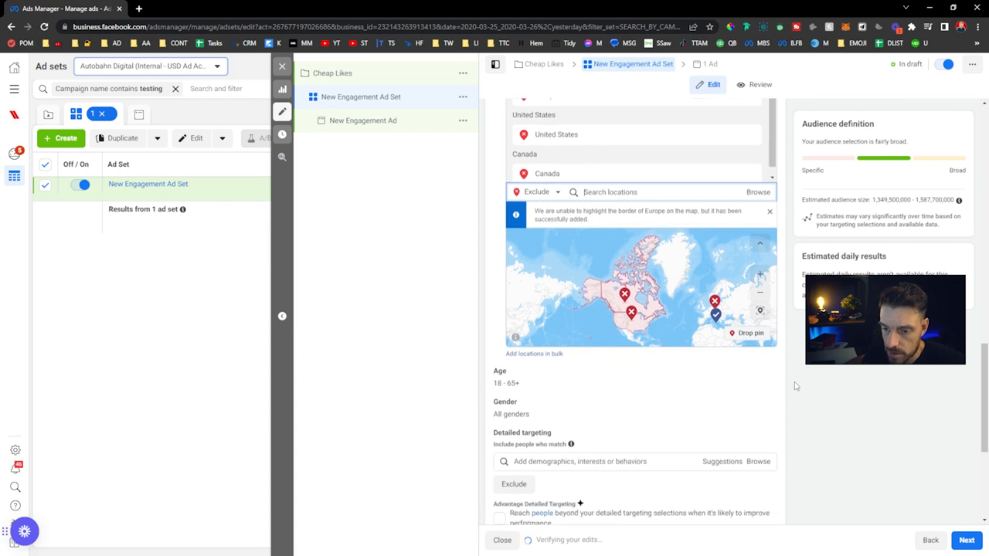
# Set the audience's maximum age to 25, targeting ages 18–25
pyautogui.scroll(-3)
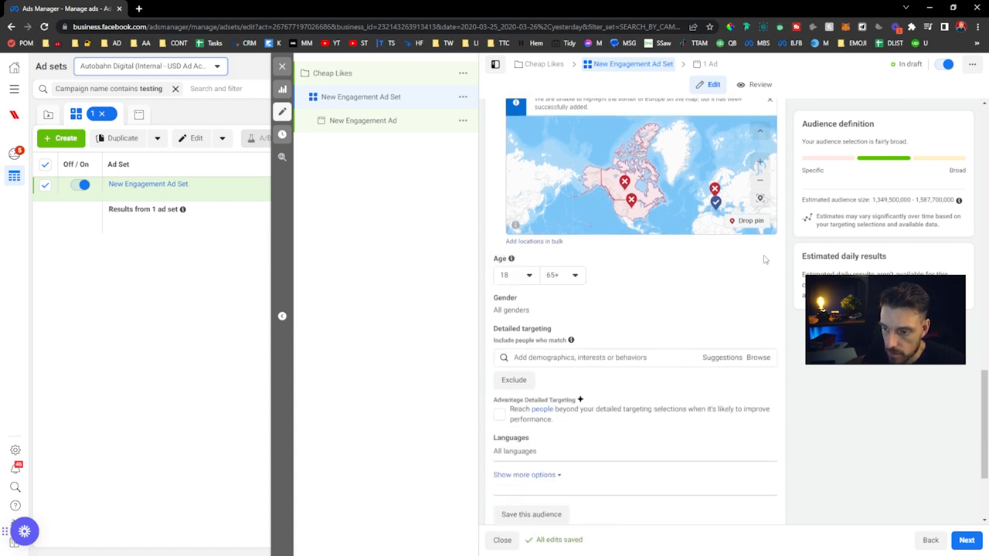
pyautogui.click(562, 275)
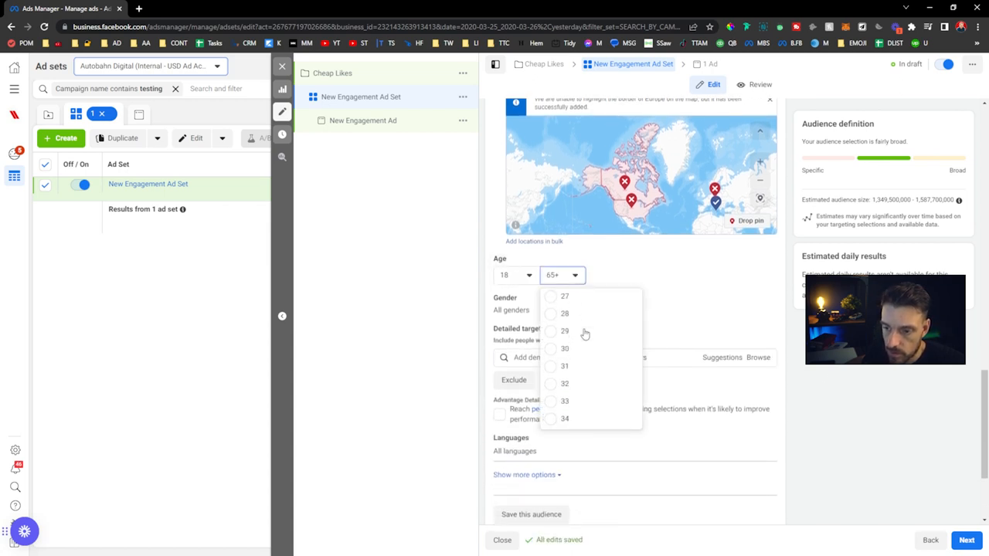
pyautogui.scroll(3)
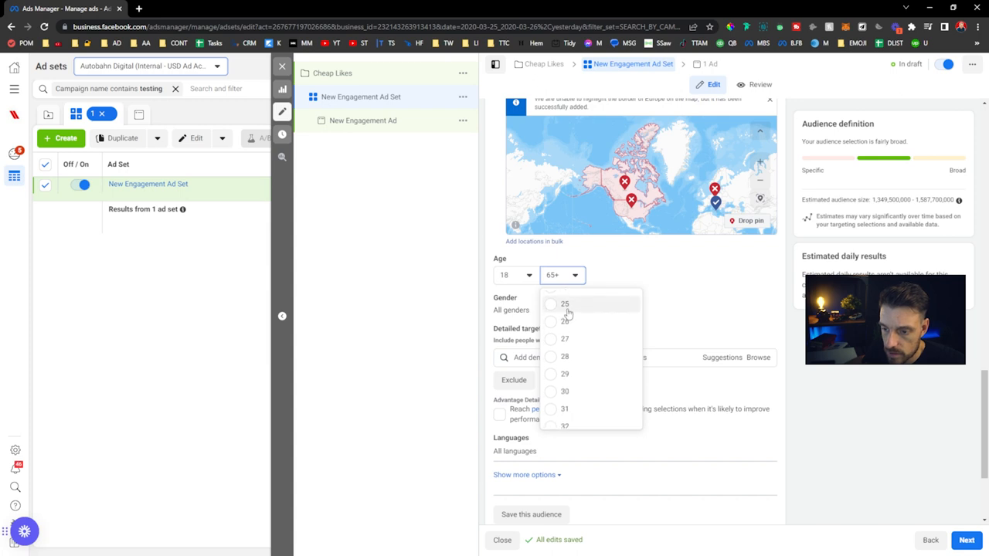
pyautogui.click(565, 303)
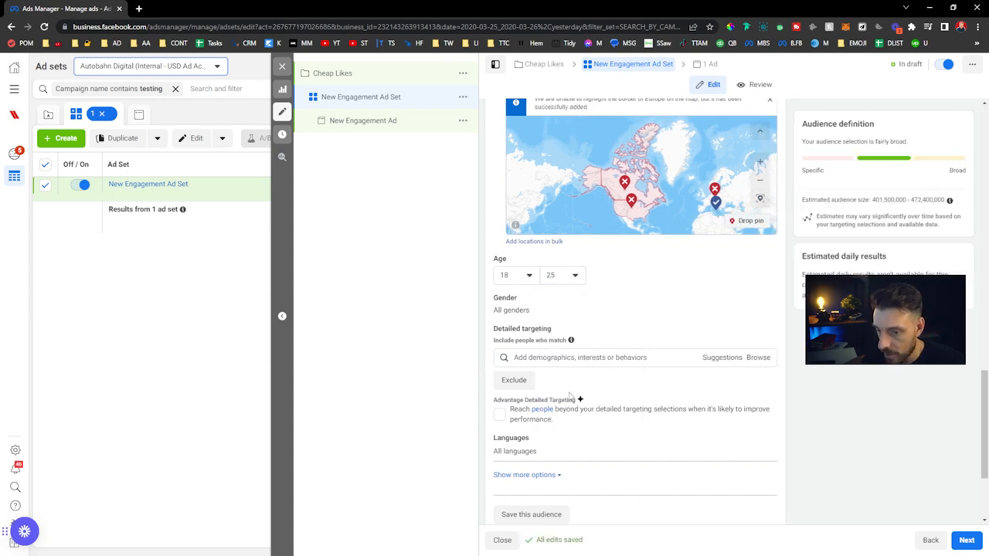
pyautogui.scroll(-3)
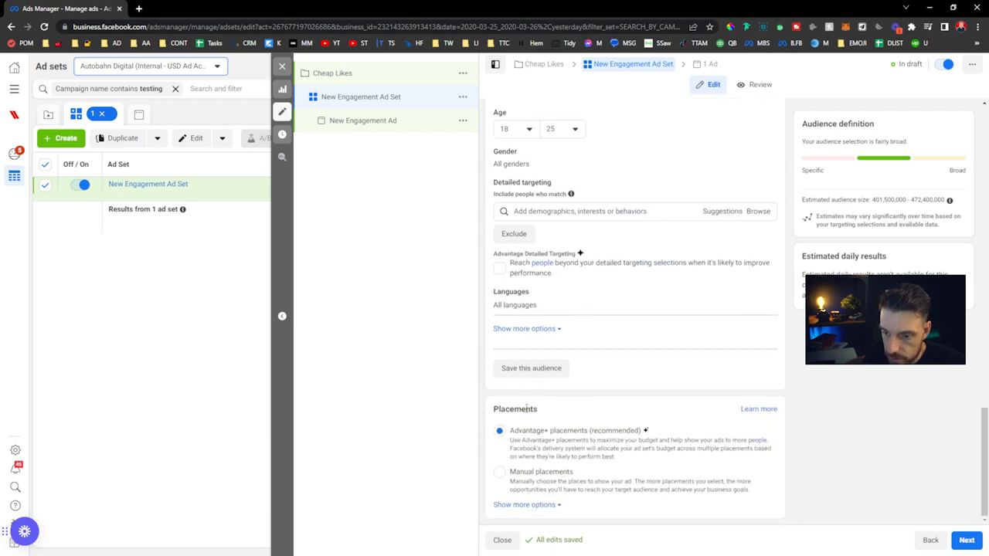
pyautogui.moveTo(909, 513)
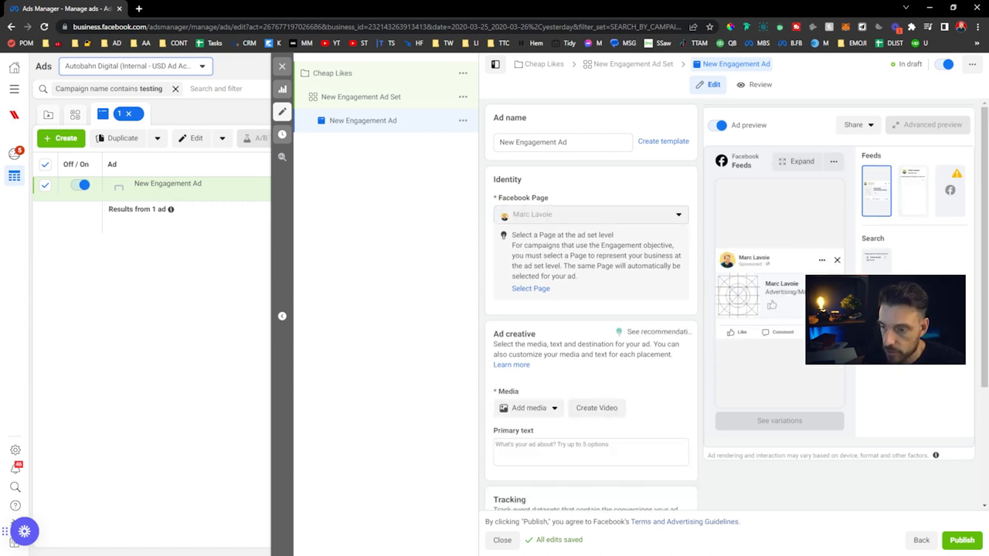
pyautogui.moveTo(792, 312)
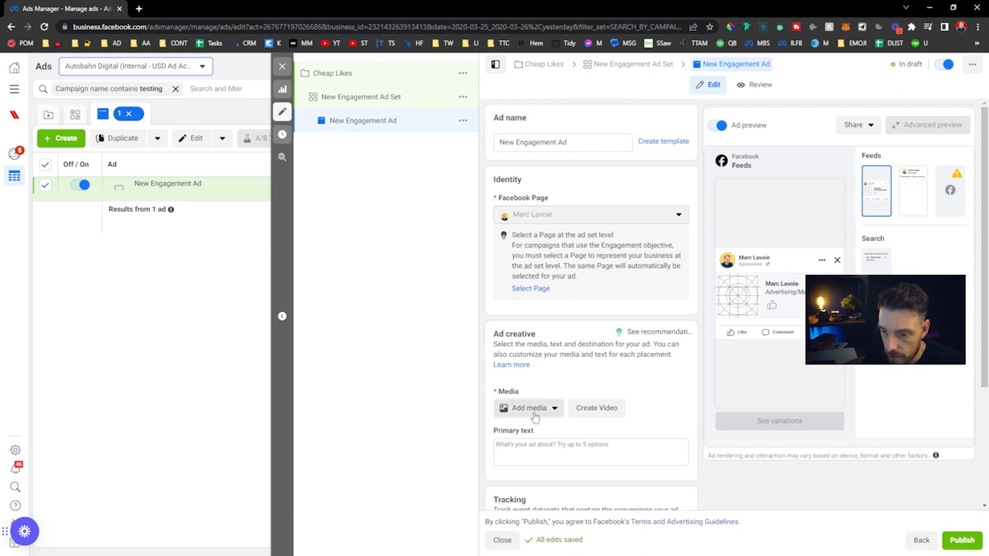
# Add the image, primary text 'We're helping businesses advertise online.' and website event tracking
pyautogui.click(529, 408)
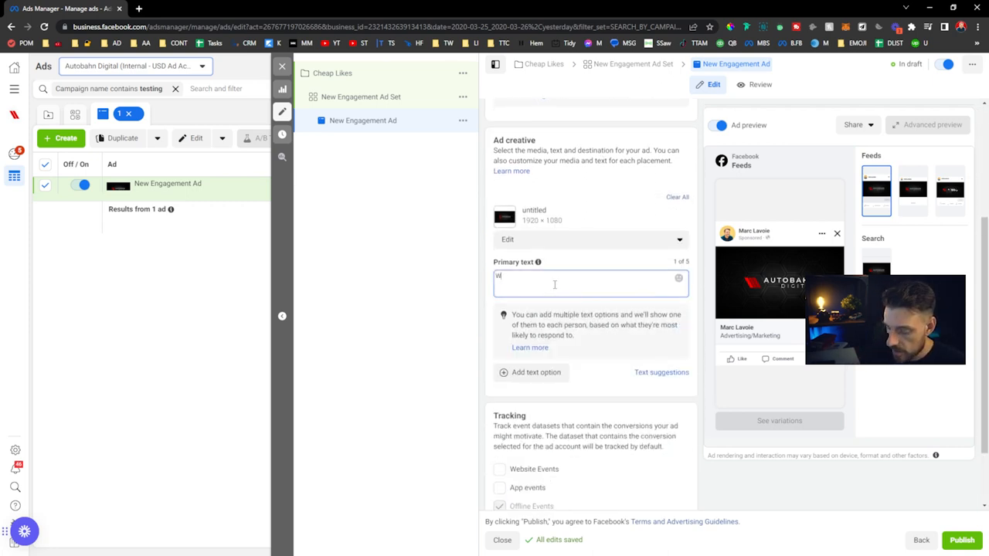
pyautogui.write("We're helping businesses advertise o")
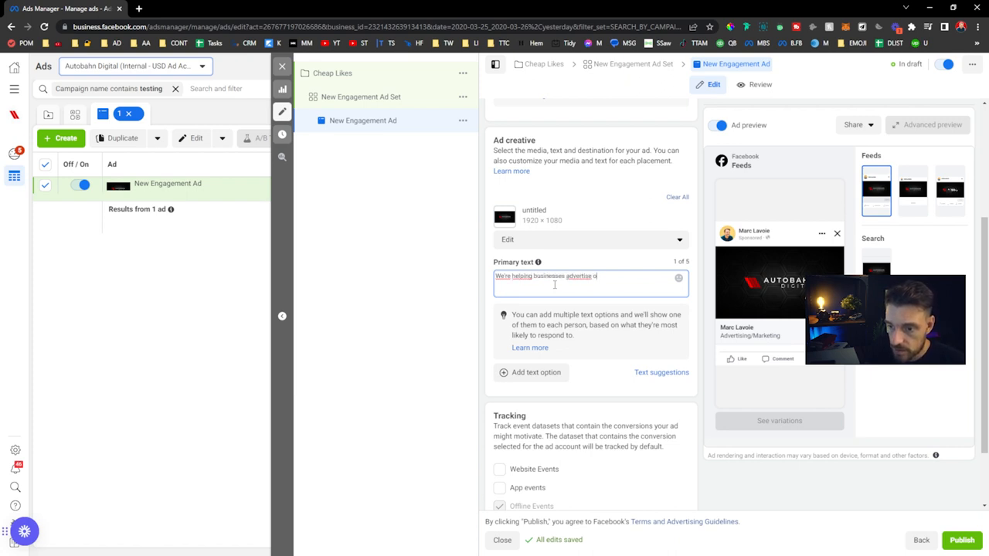
pyautogui.write('nline.')
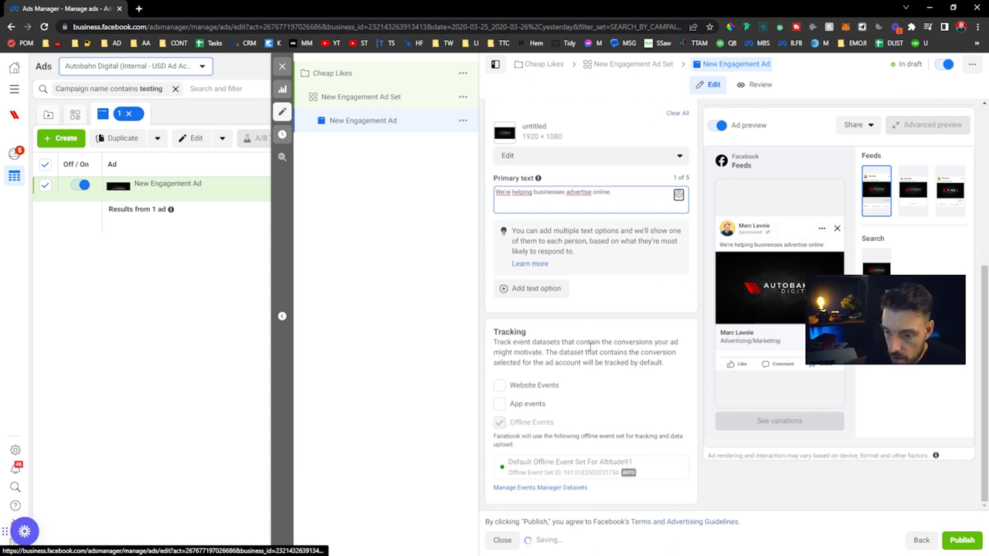
pyautogui.click(500, 385)
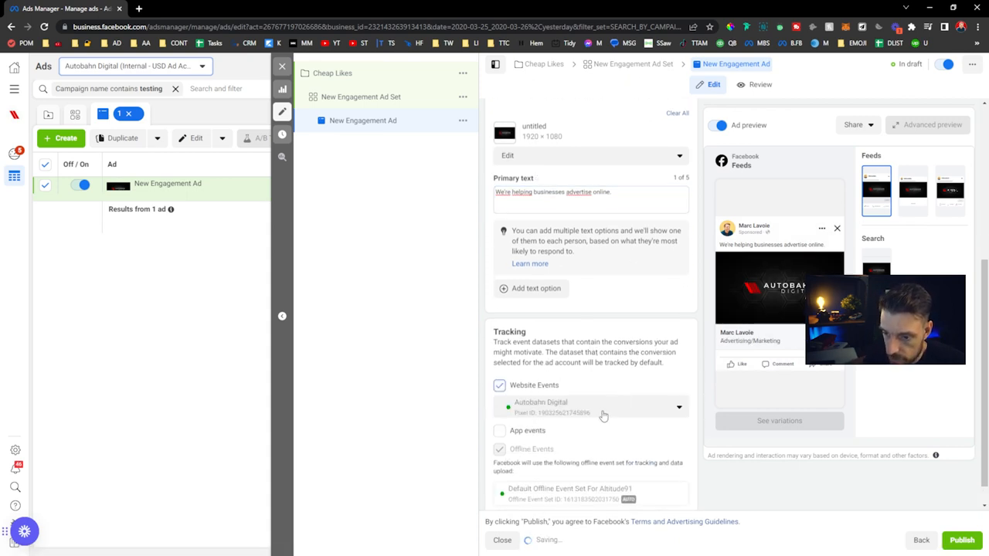
pyautogui.scroll(3)
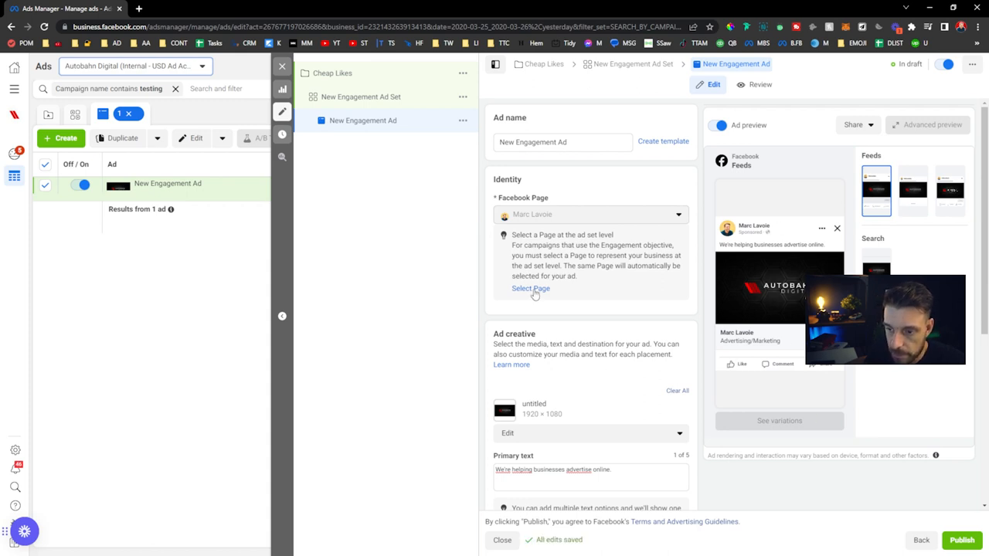
# Change the primary text to begin with 'I'm' and name the ad 'Helping'
pyautogui.scroll(-3)
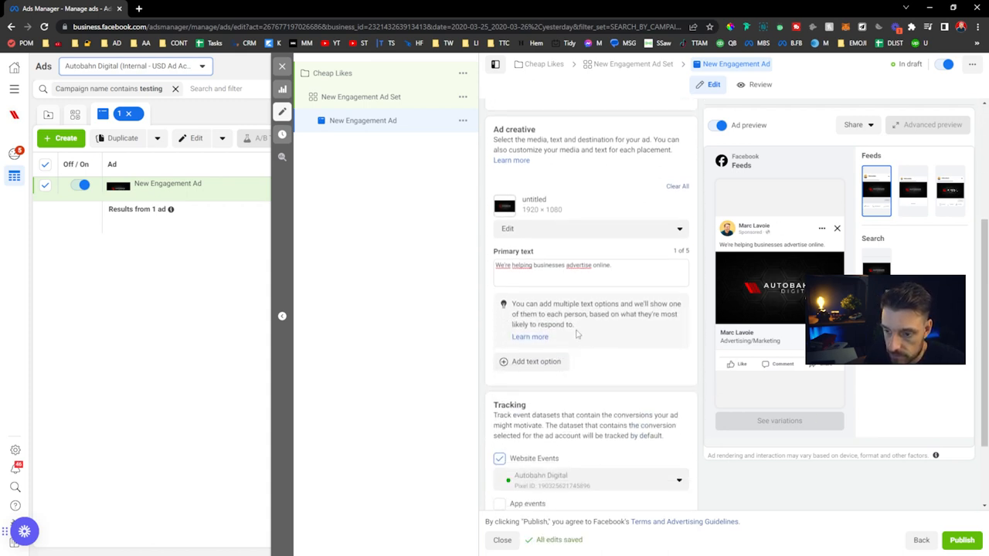
pyautogui.click(587, 265)
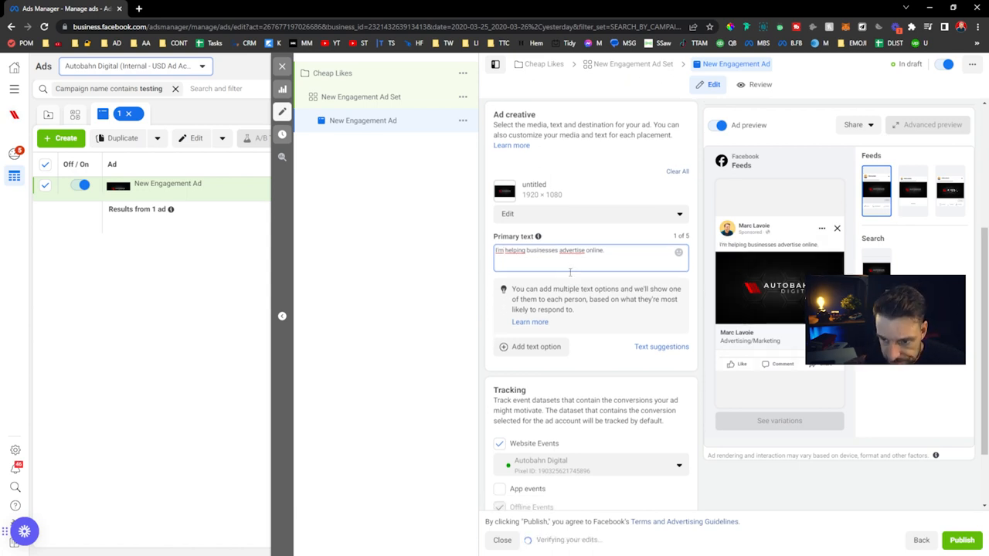
pyautogui.scroll(3)
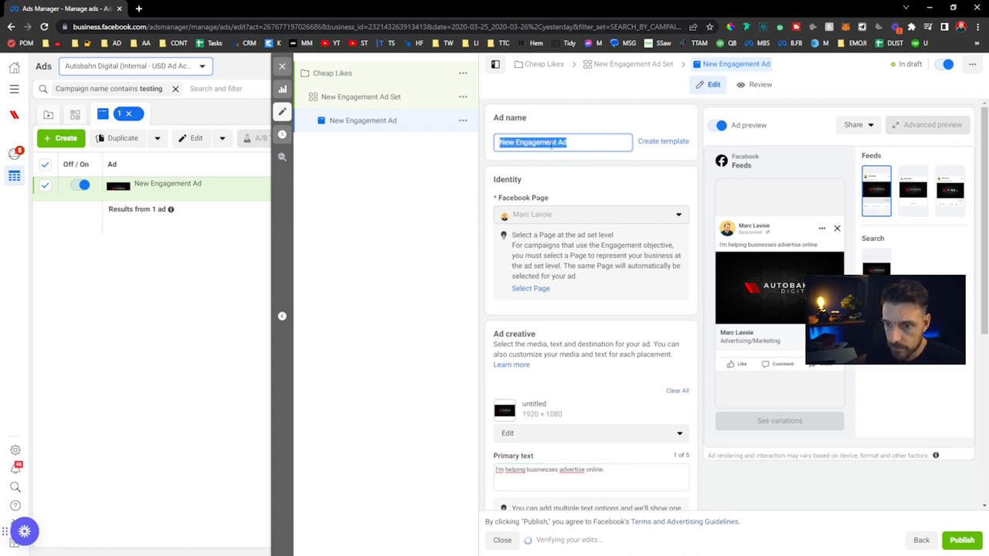
pyautogui.write('Helping')
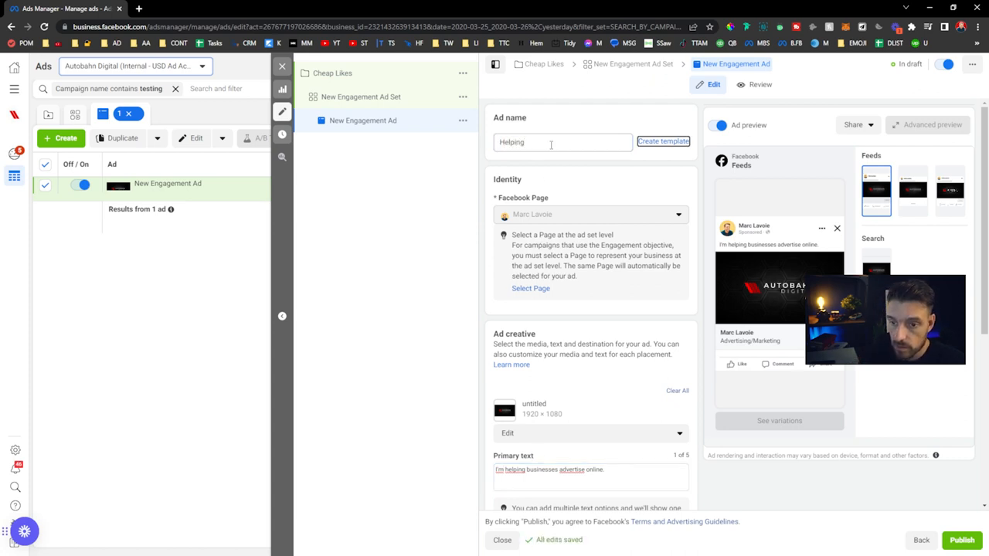
# Rename the ad set to 'Worldwide'
pyautogui.click(632, 63)
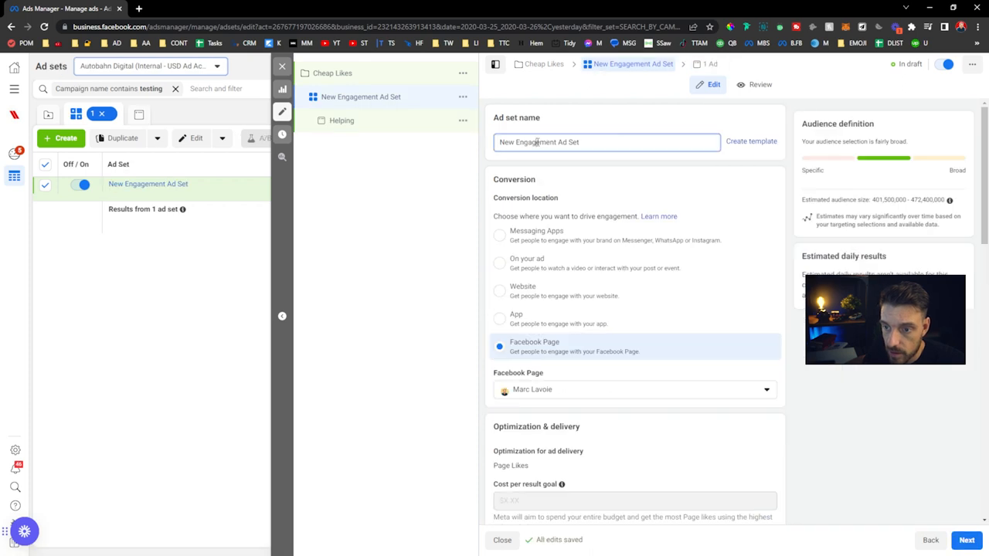
pyautogui.write('Worldwid')
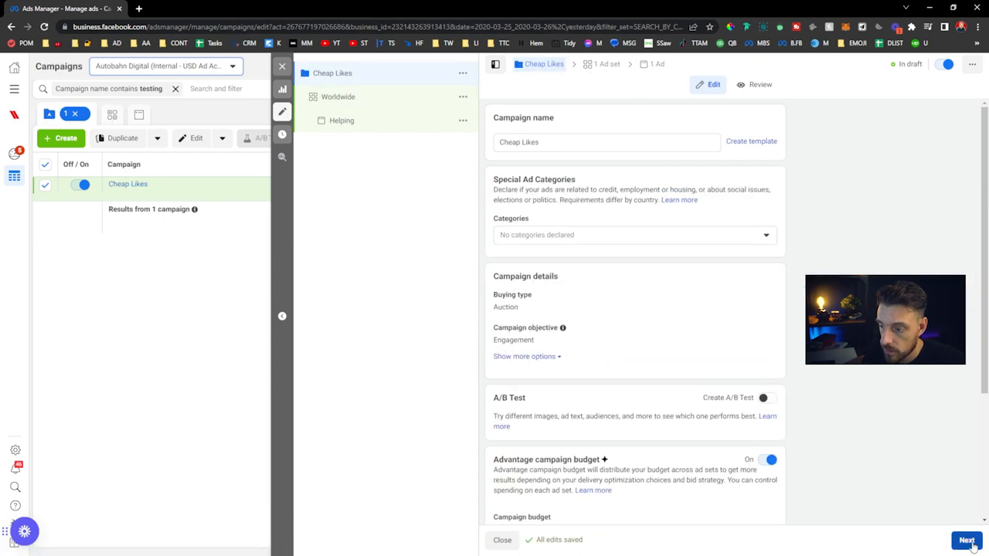
# Move to the ad and publish the campaign, ad set and ad
pyautogui.click(967, 540)
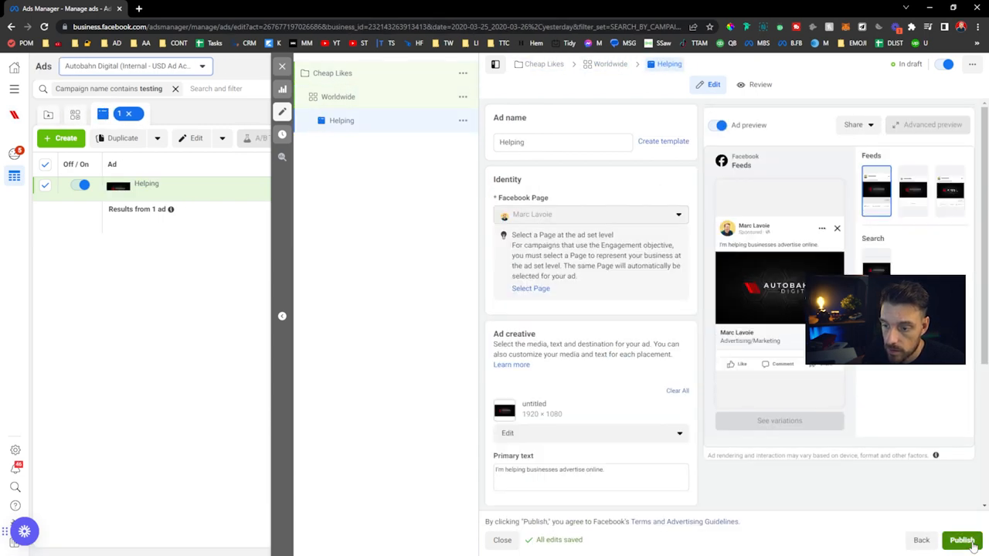
pyautogui.click(962, 541)
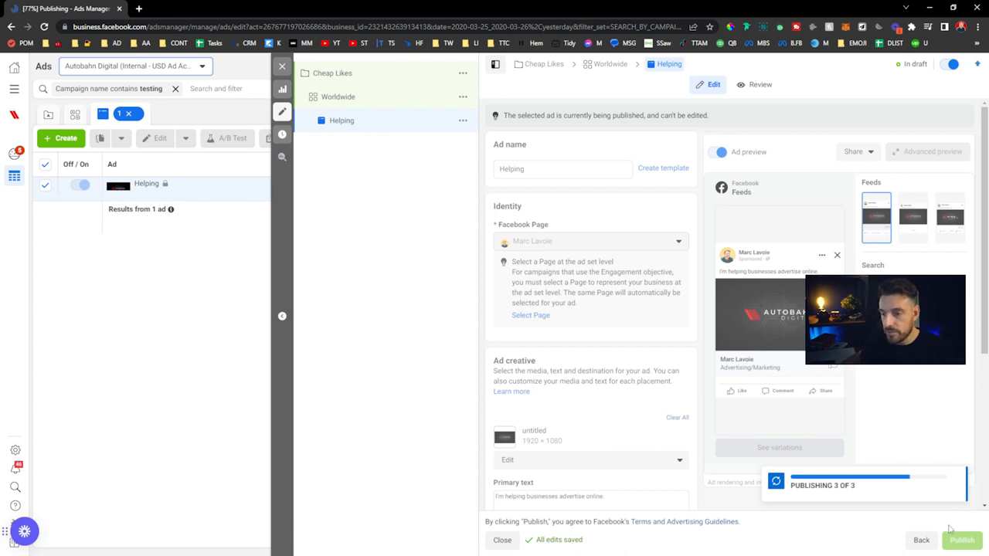
pyautogui.click(962, 540)
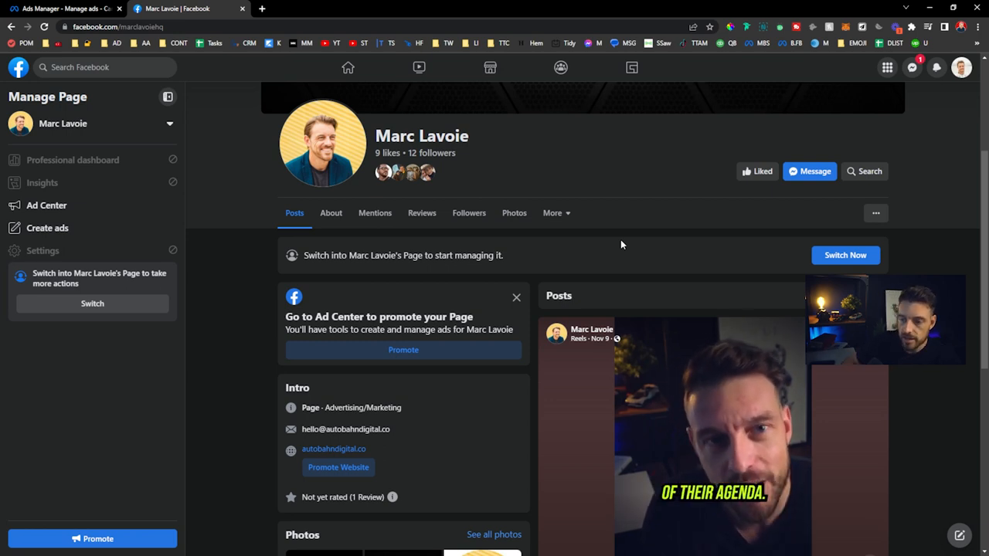
pyautogui.moveTo(616, 235)
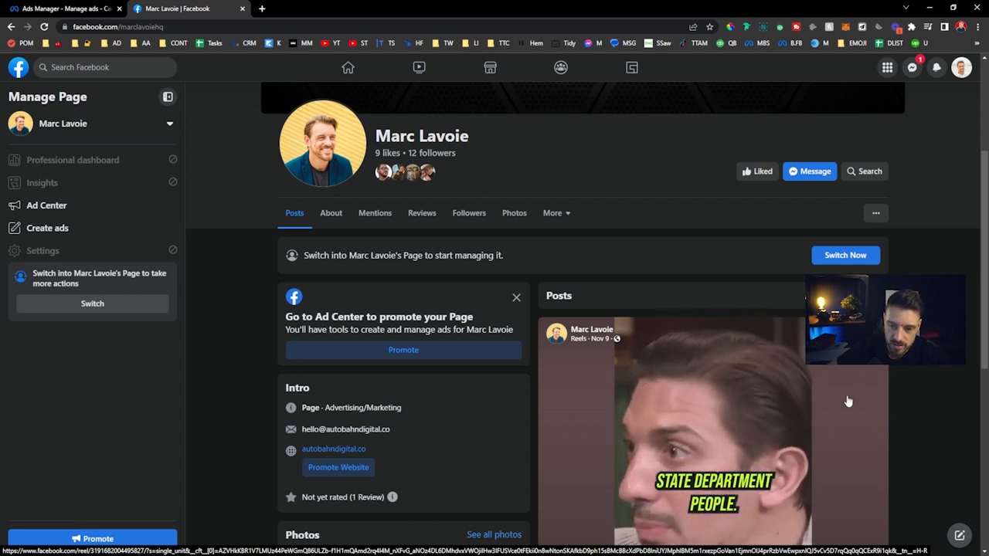
pyautogui.moveTo(931, 393)
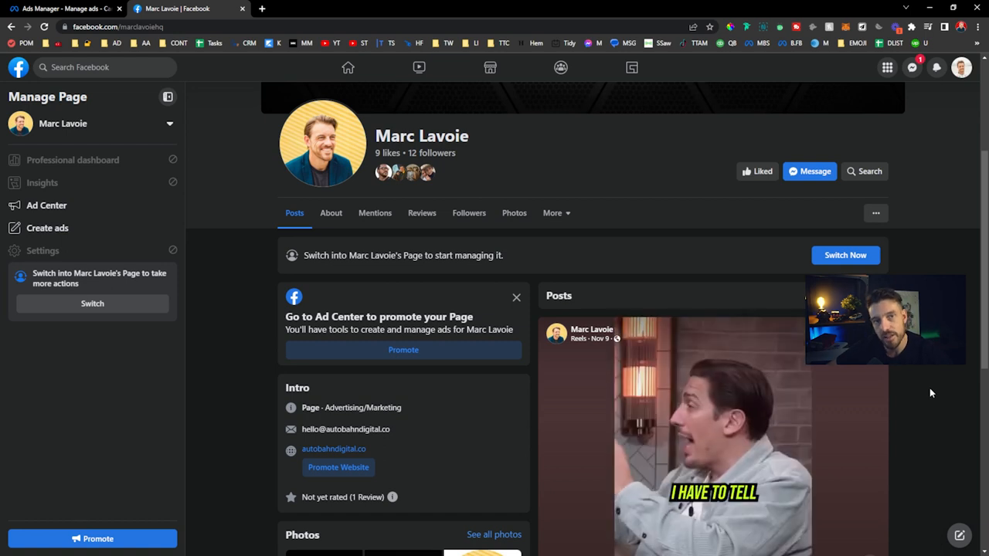